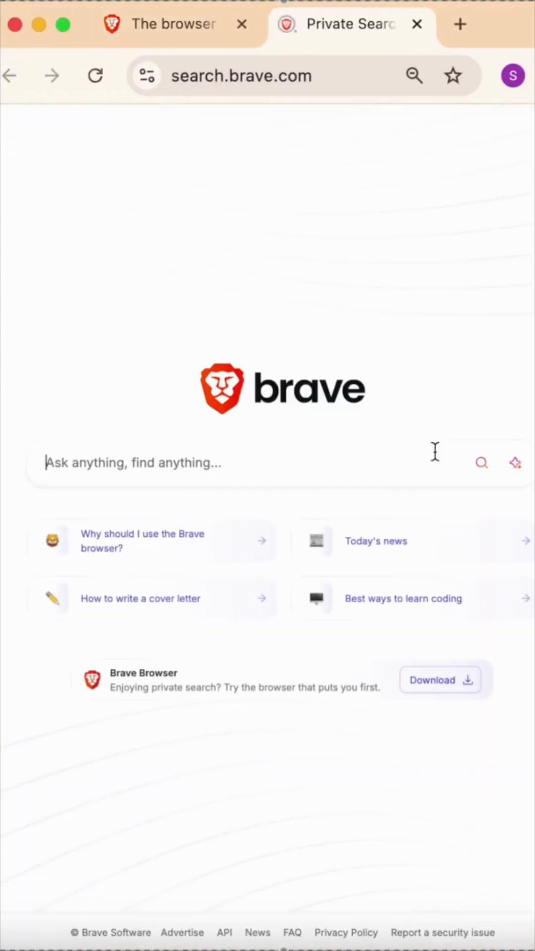
- Search Brave for 'How to block ads on brave?' and scroll through the results
{"action": "type", "text": "How to block ads on brave?"}
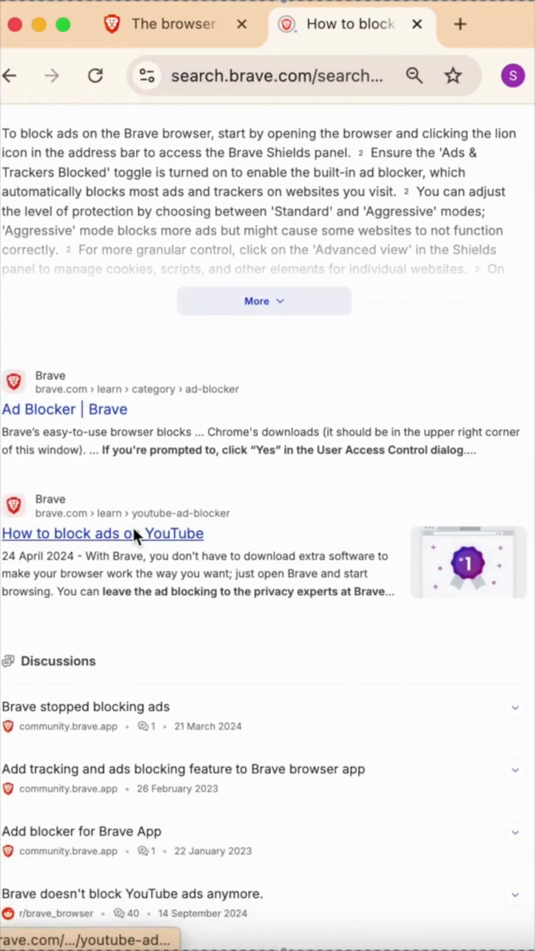
{"action": "scroll", "scroll_direction": "down", "scroll_amount": 3}
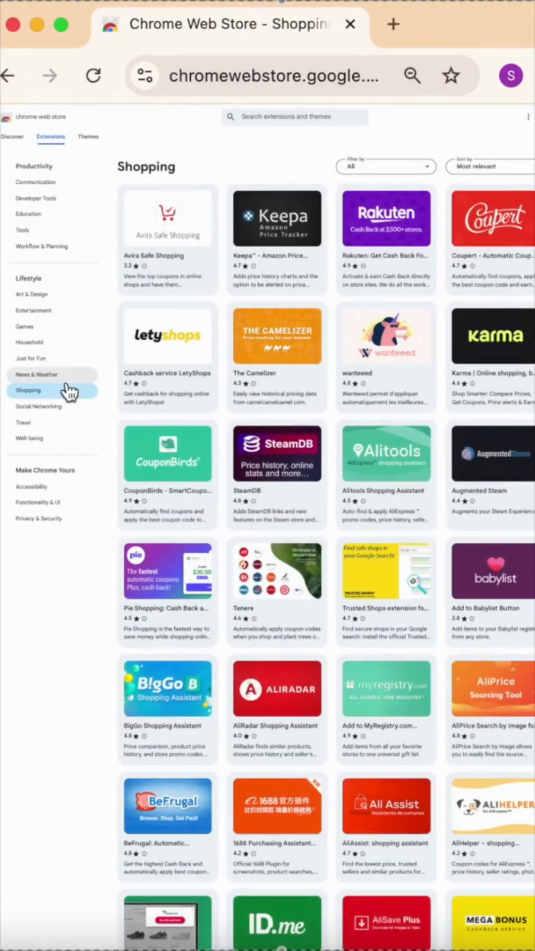
- Scroll through the Shopping extension tiles in the Chrome Web Store
{"action": "scroll", "scroll_direction": "down", "scroll_amount": 3}
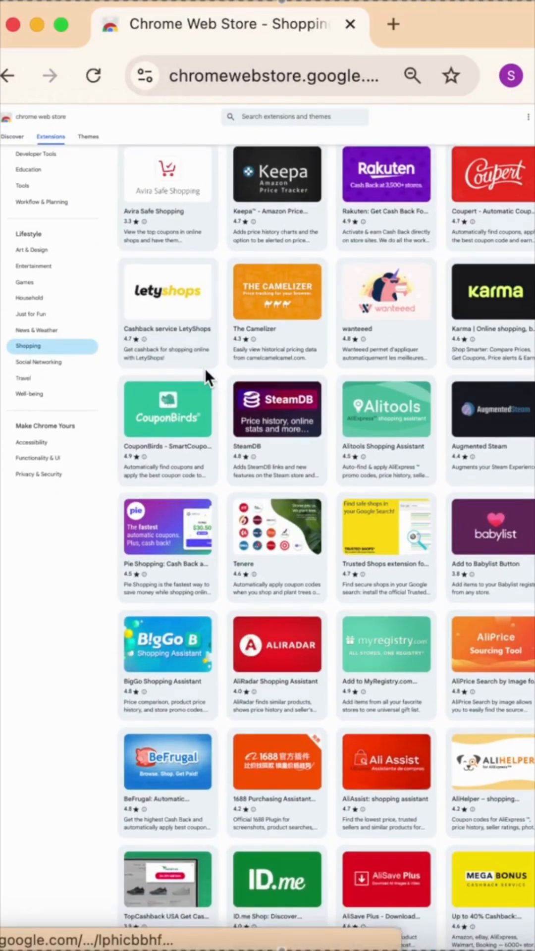
{"action": "scroll", "scroll_direction": "down", "scroll_amount": 3}
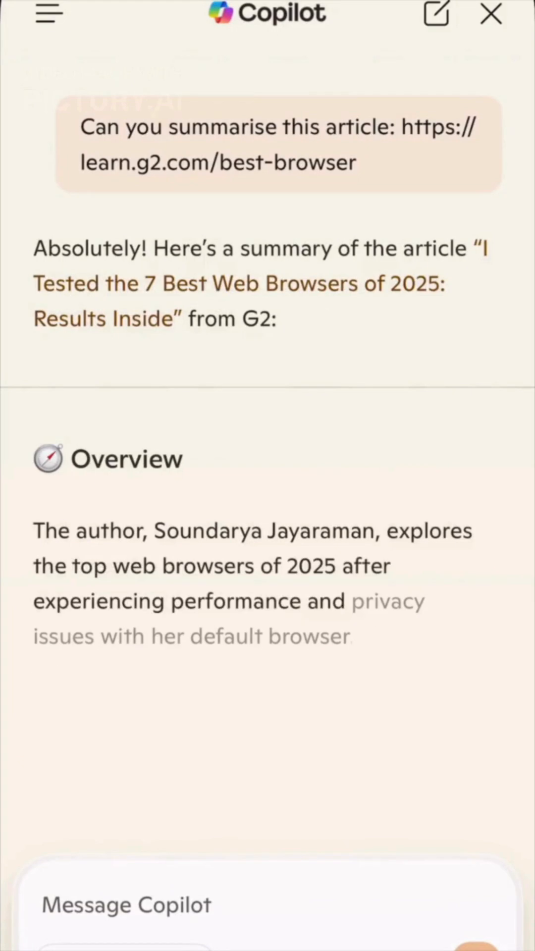
- Scroll through Copilot's summary of the G2 best-browsers article to its top-seven table
{"action": "scroll", "scroll_direction": "down", "scroll_amount": 3}
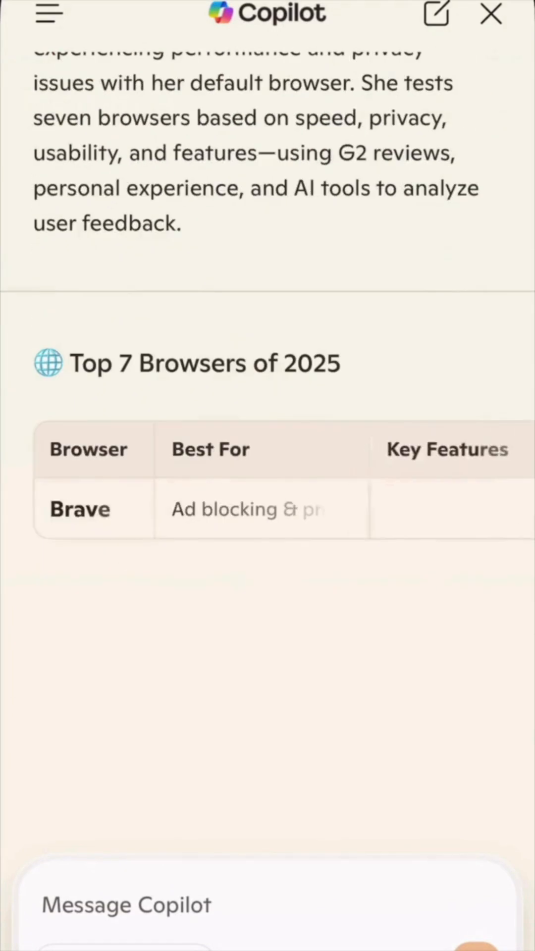
{"action": "scroll", "scroll_direction": "down", "scroll_amount": 3}
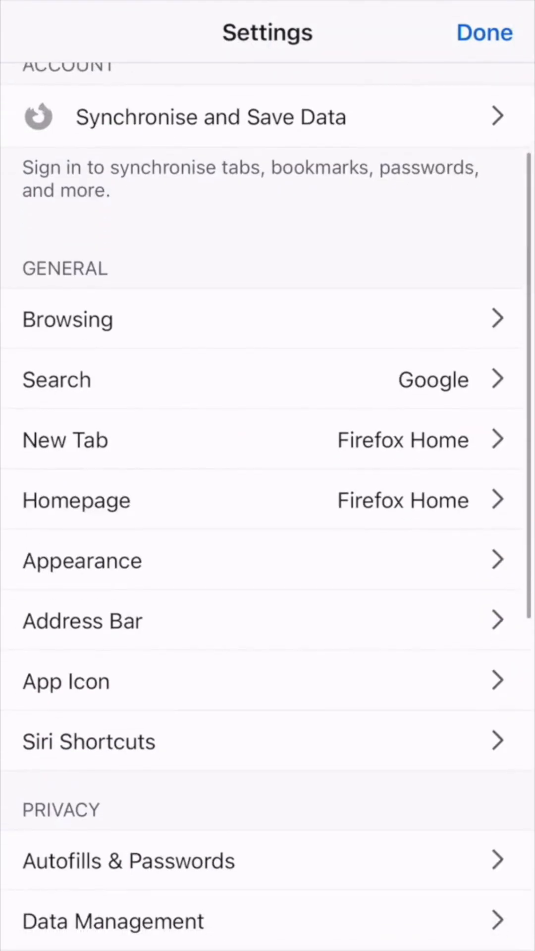
- Review Firefox's Browsing settings, return to the main list and check a Privacy option
{"action": "left_click", "coordinate": [67, 318]}
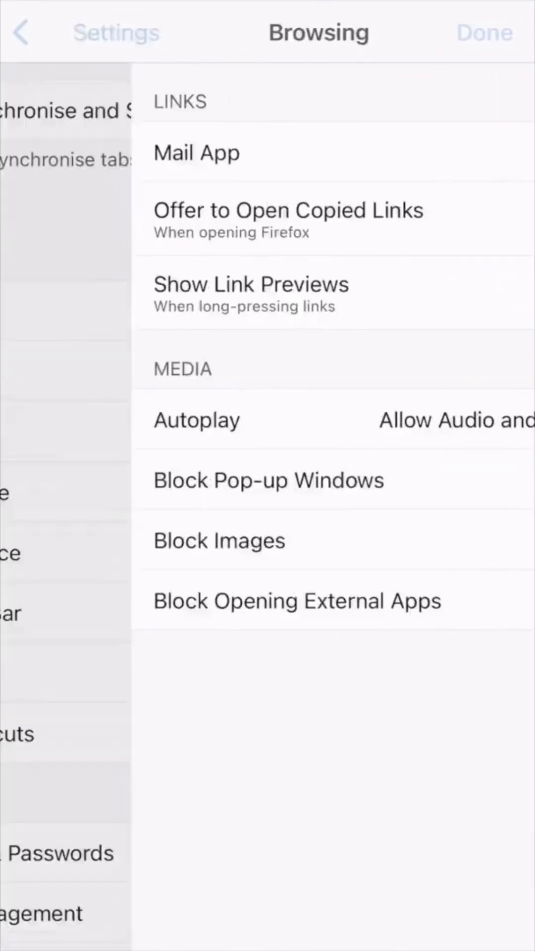
{"action": "left_click", "coordinate": [21, 32]}
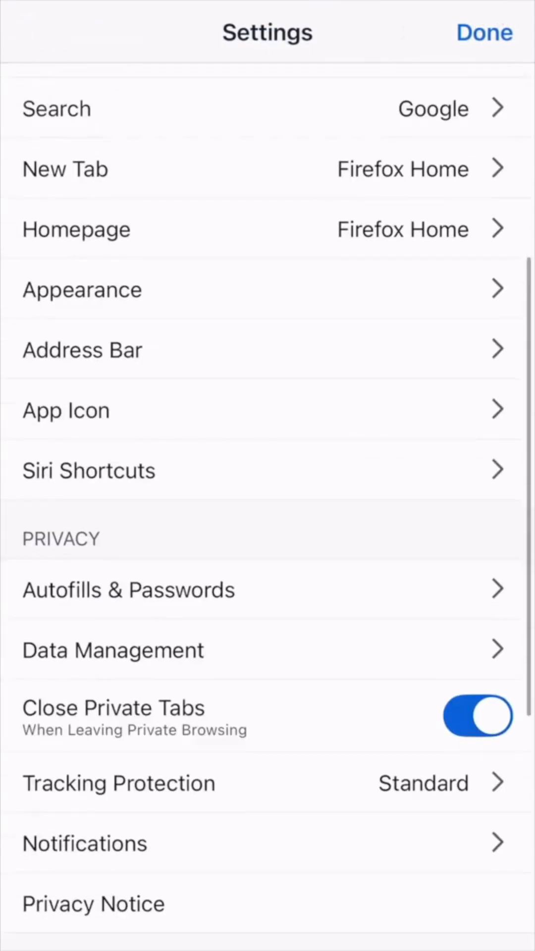
{"action": "left_click", "coordinate": [483, 32]}
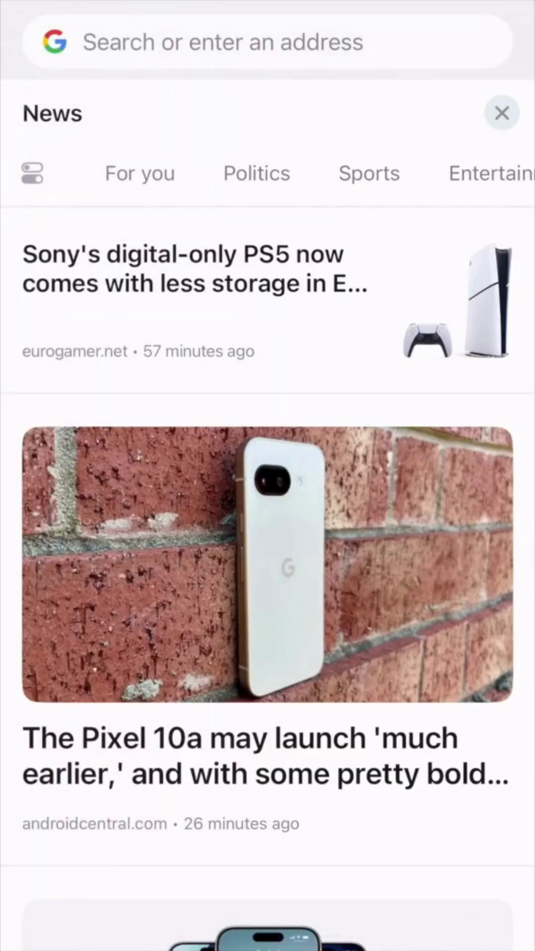
- Open Opera's settings from the main menu and view the VPN settings
{"action": "left_click", "coordinate": [31, 174]}
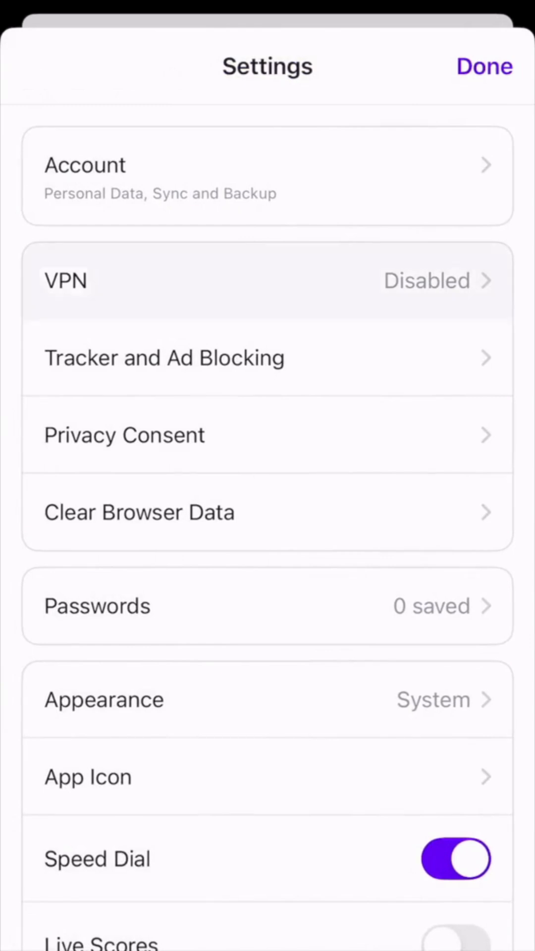
{"action": "left_click", "coordinate": [266, 281]}
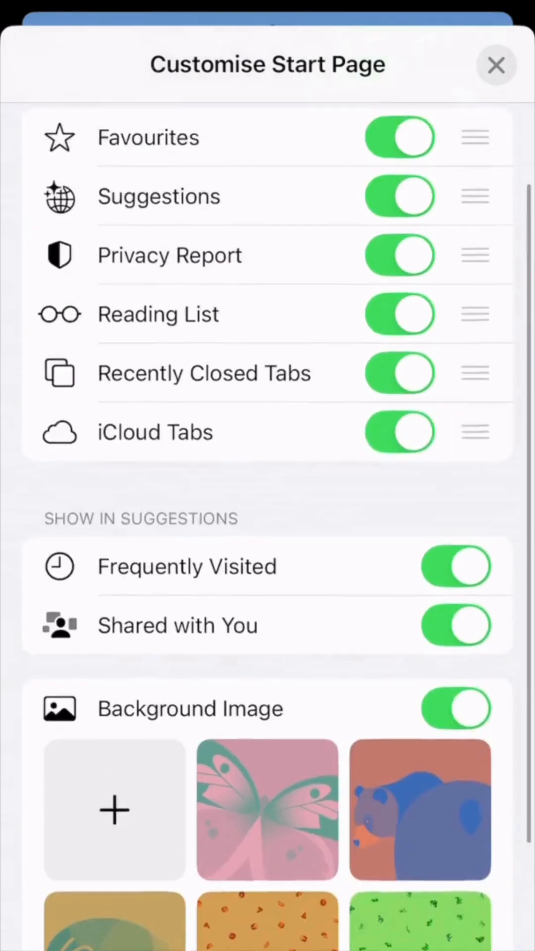
- Choose a background image option on Safari's Customise Start Page sheet
{"action": "left_click", "coordinate": [496, 66]}
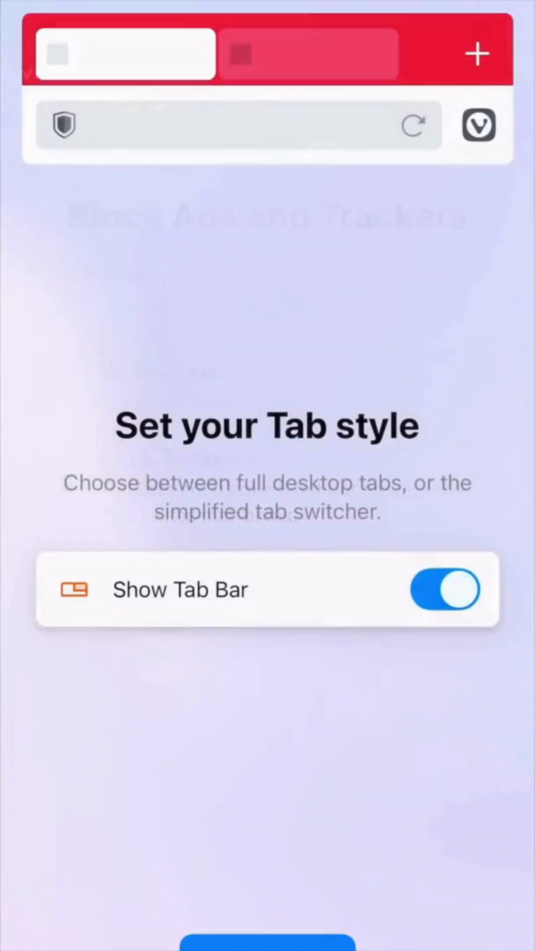
- Turn off Show Tab Bar to use Vivaldi's simplified tab switcher
{"action": "left_click", "coordinate": [443, 588]}
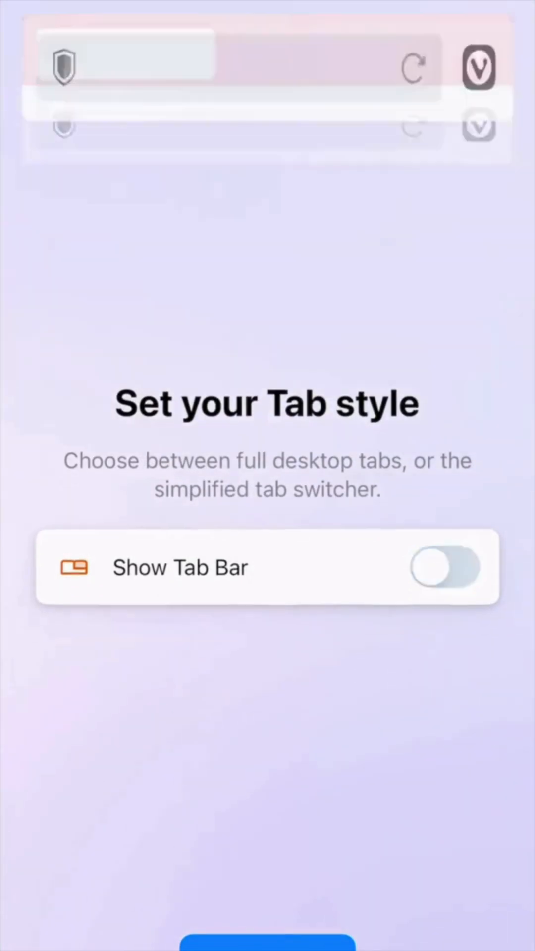